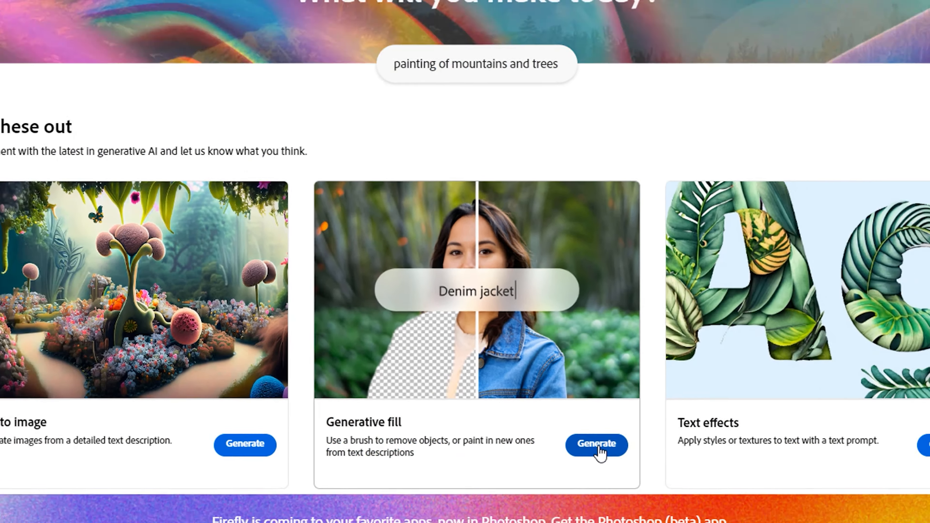
Start Generative fill and upload the cut-out superhero photo with transparent background.
click(597, 443)
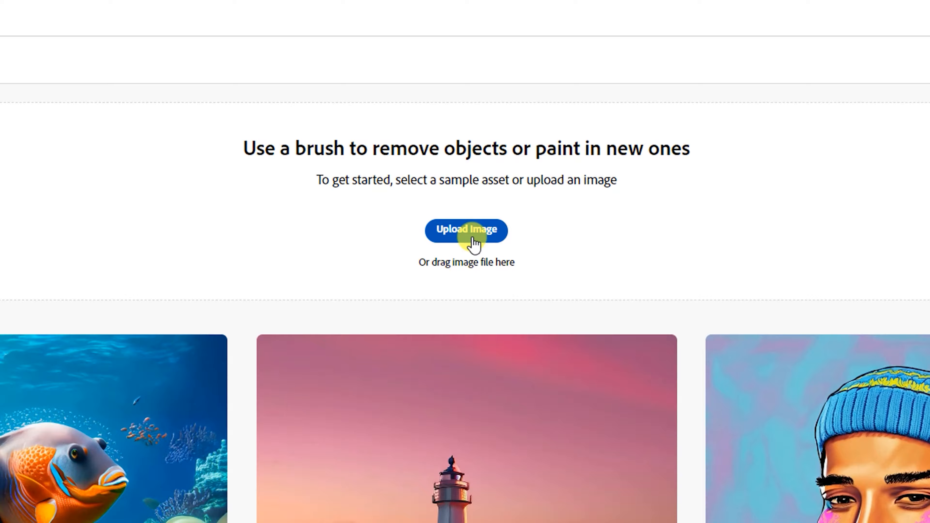
click(468, 231)
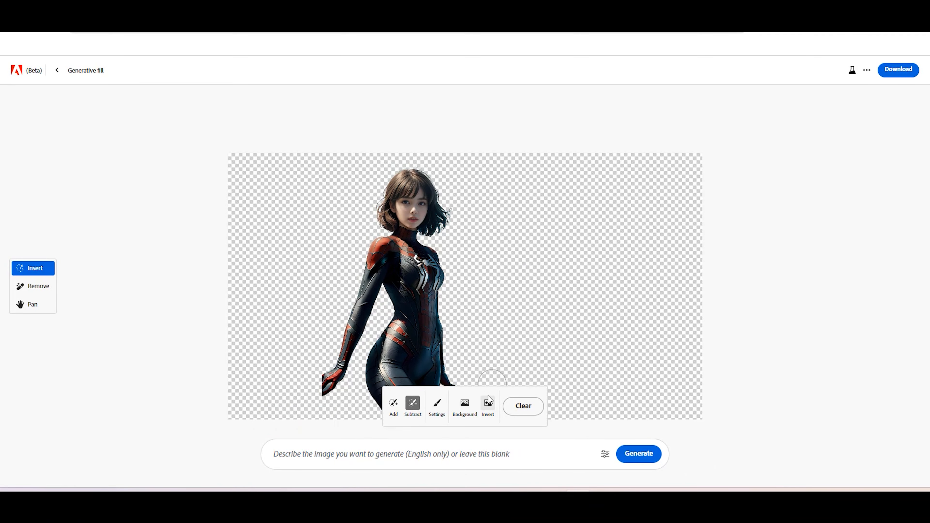
Generate a 'Neon city background, cyberpunk, edge to image, hyper-realistic' fill around the hero.
click(422, 454)
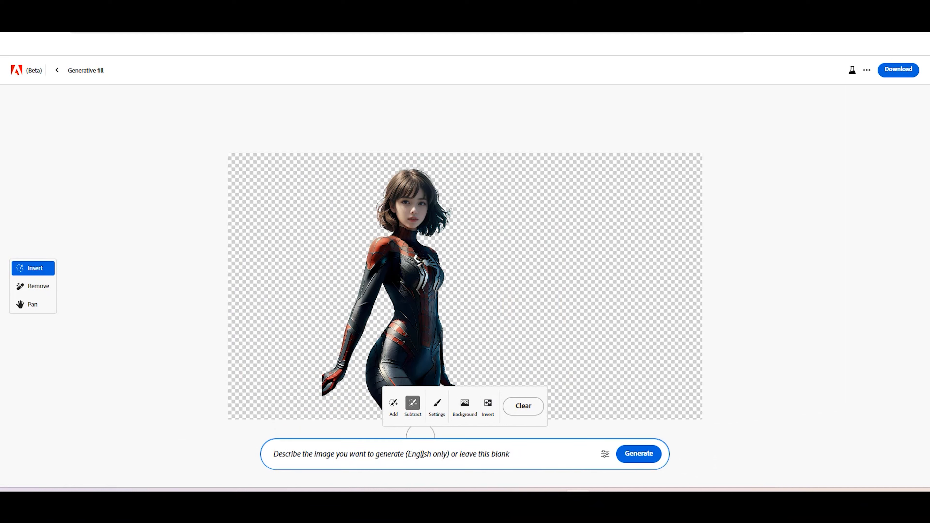
text(Neon city background, cyberpunk, edge to image, hyper-realistic, hyper-realistic model, high)
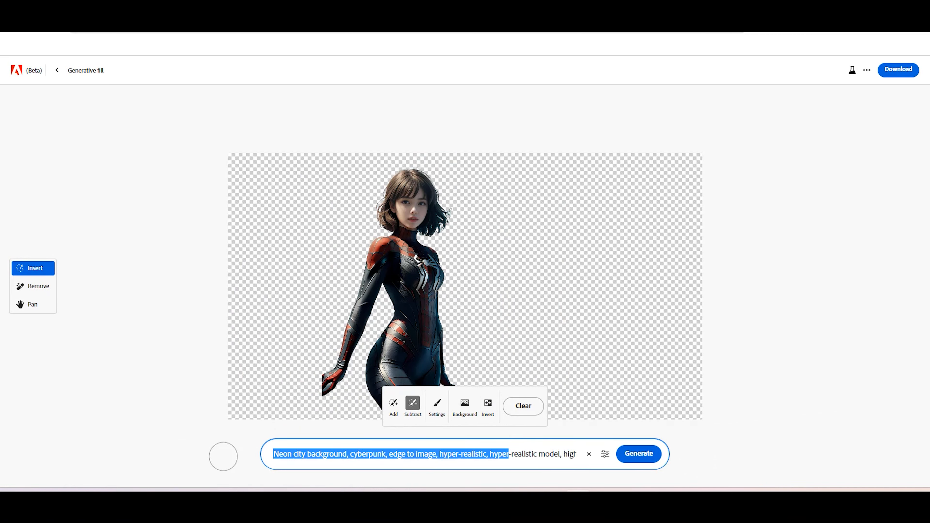
click(639, 454)
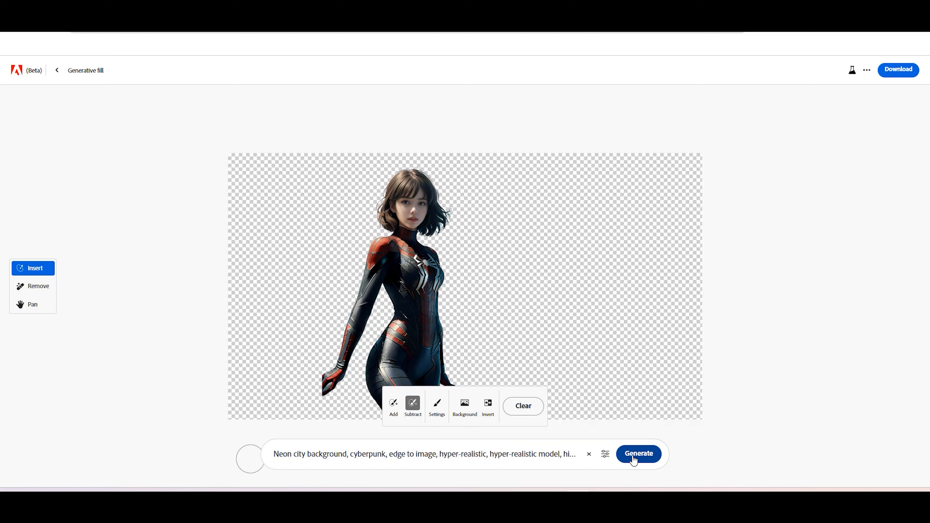
click(639, 453)
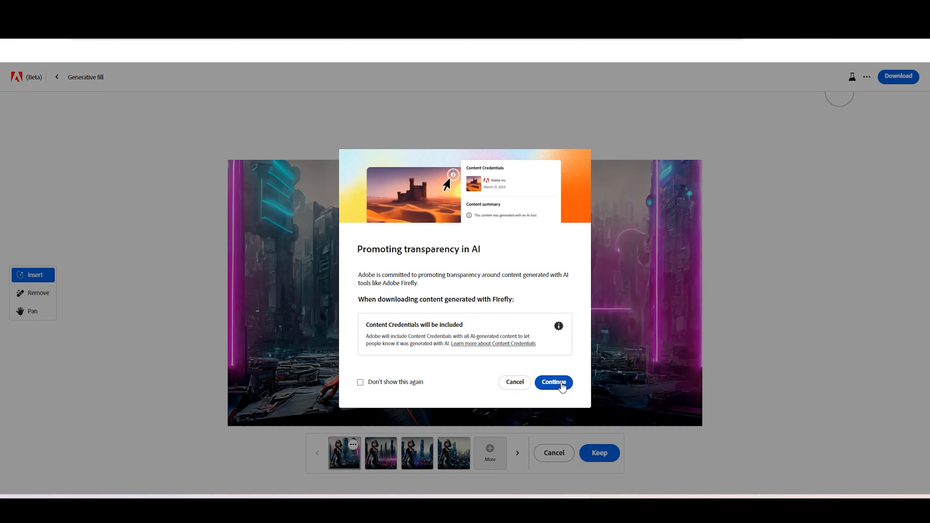
Accept the content credentials notice and preview each neon city variation in turn.
click(554, 382)
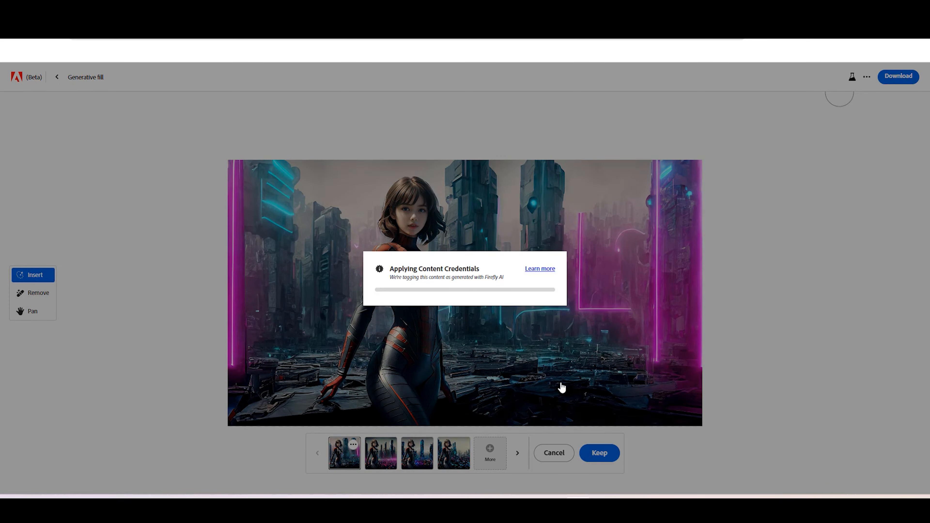
mouse_move(650, 410)
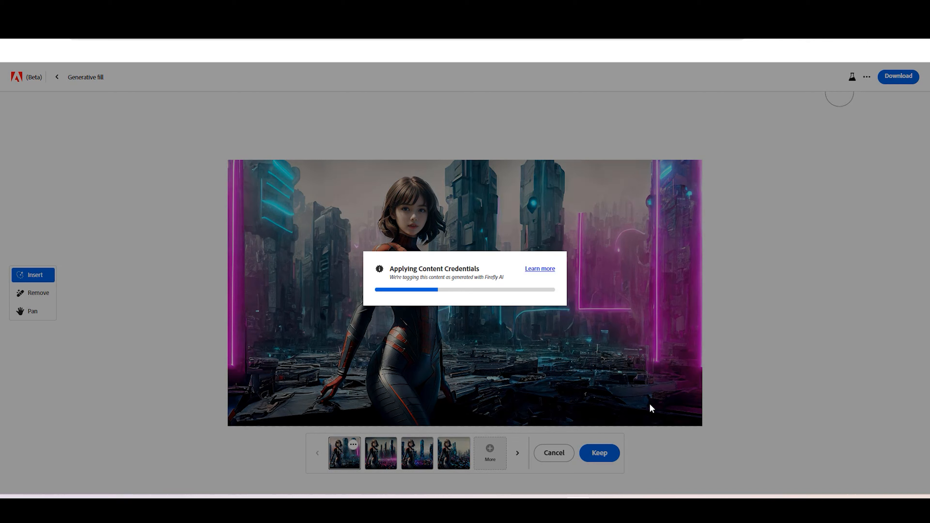
click(416, 455)
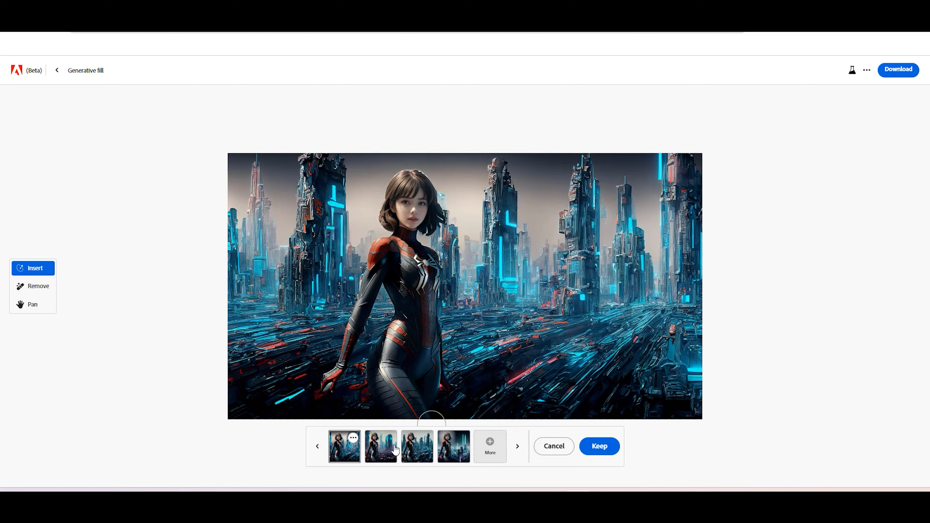
click(378, 449)
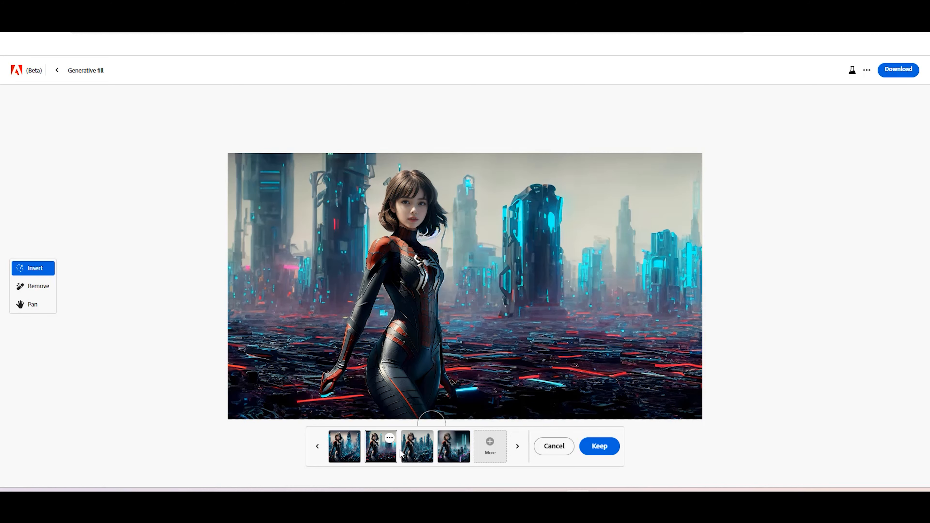
click(449, 448)
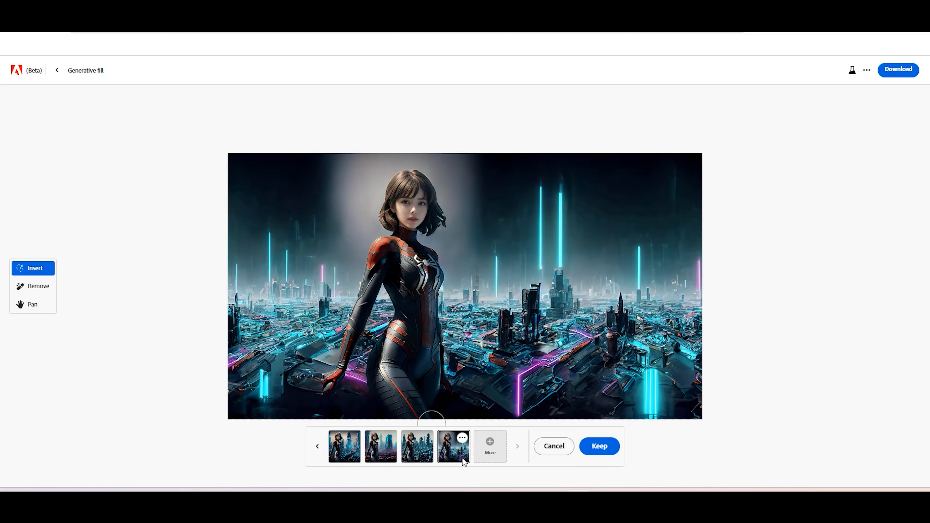
mouse_move(567, 453)
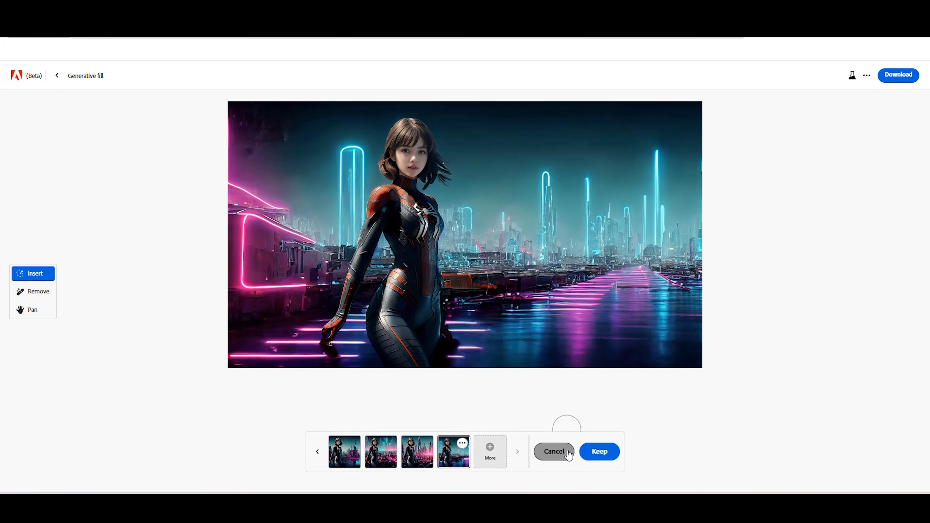
Discard the city results and generate 'fortnite, universe, aesthetic, 8k, photograph' instead.
click(555, 451)
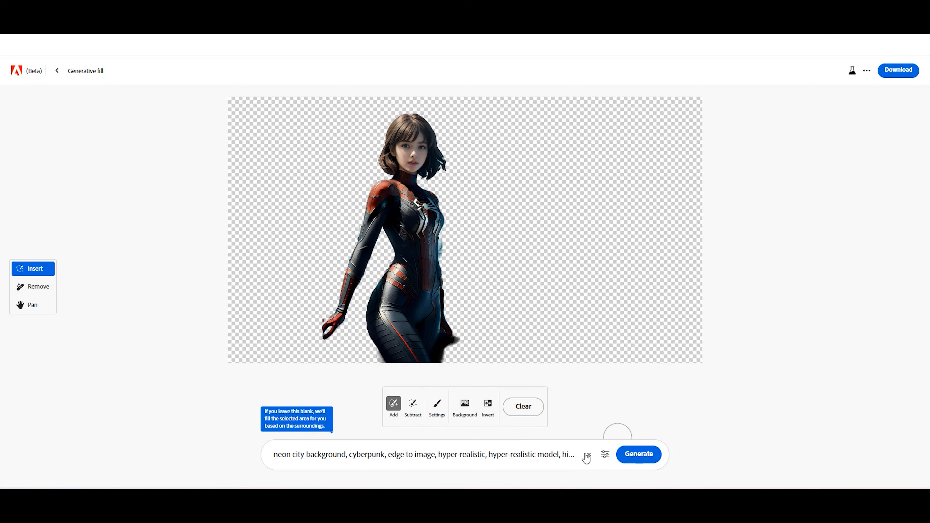
click(587, 454)
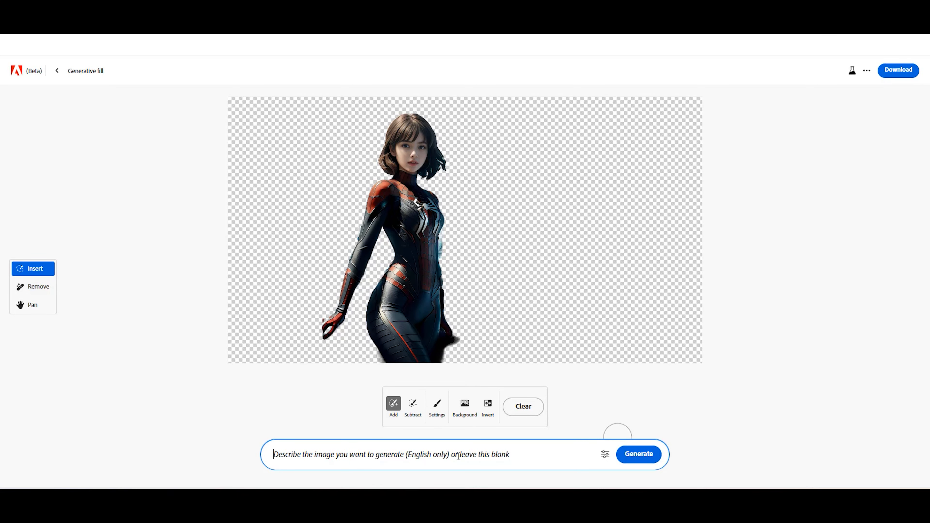
text(fortnite, universe, aesthetic, 8k, photograph)
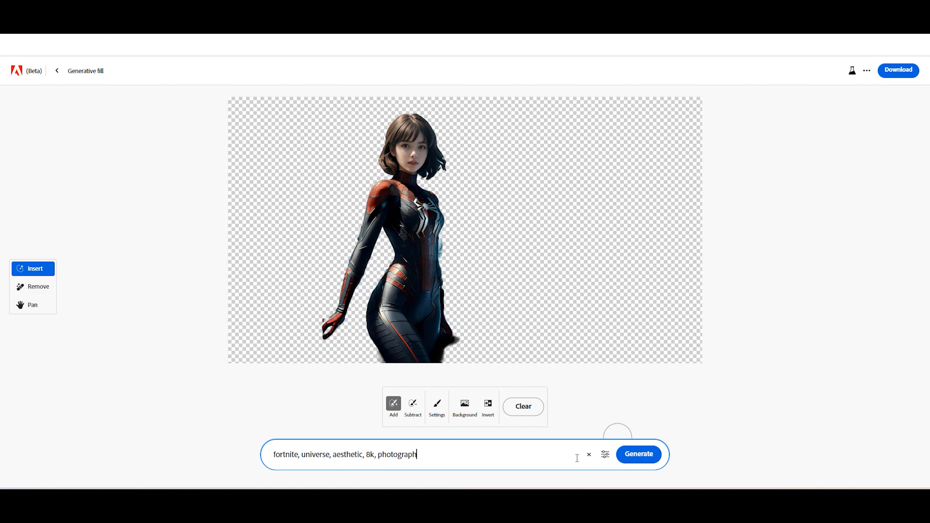
click(638, 454)
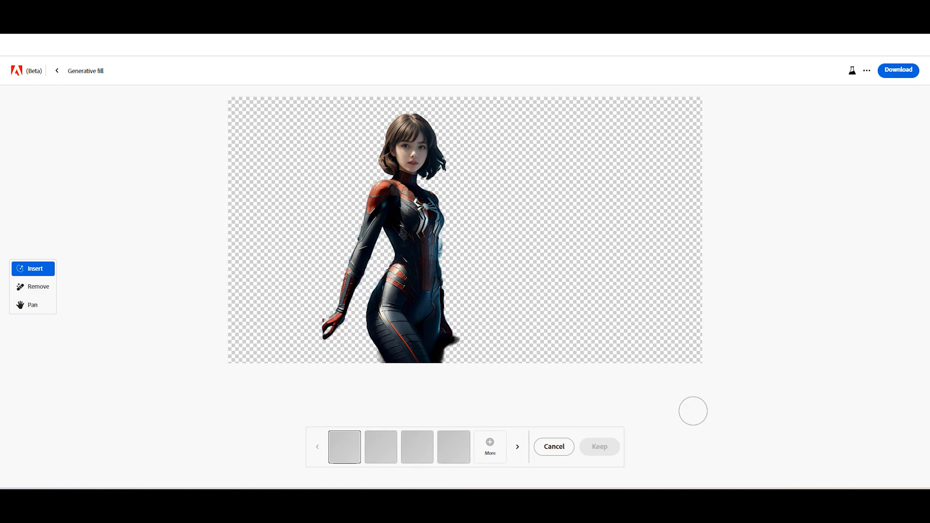
mouse_move(457, 422)
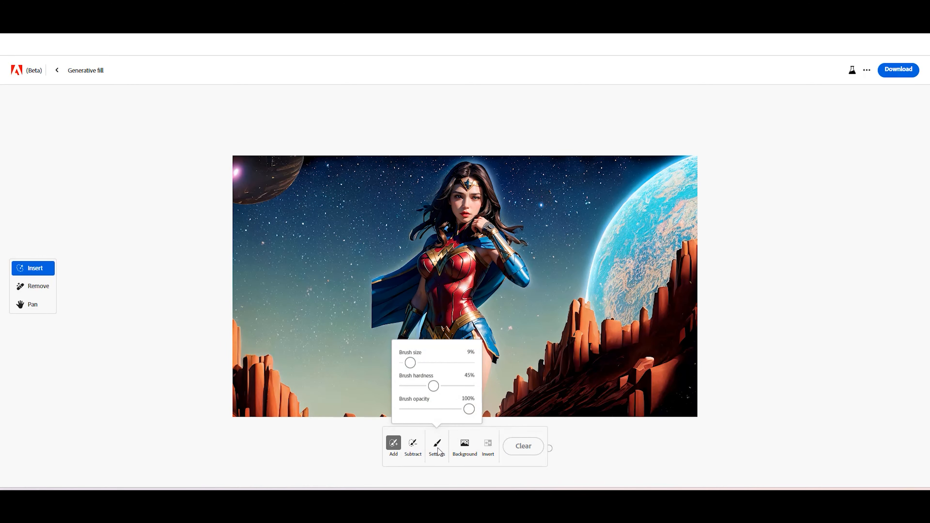
Adjust the brush size and paint over the heroine's blue shorts with Remove.
drag(410, 362, 428, 362)
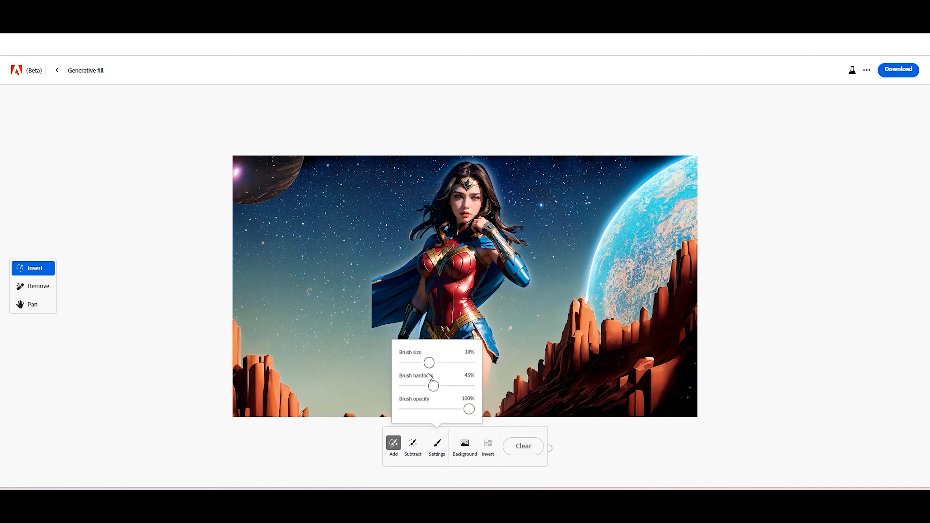
drag(429, 362, 409, 362)
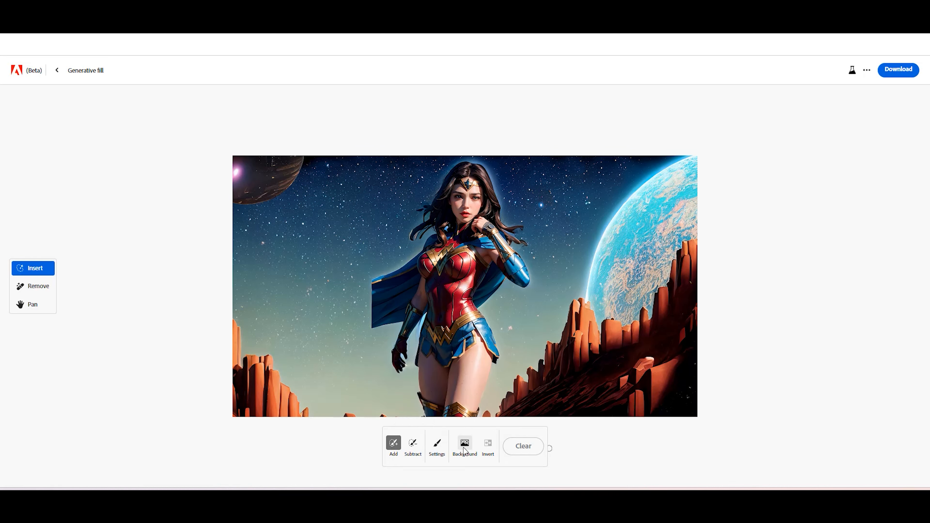
mouse_move(426, 432)
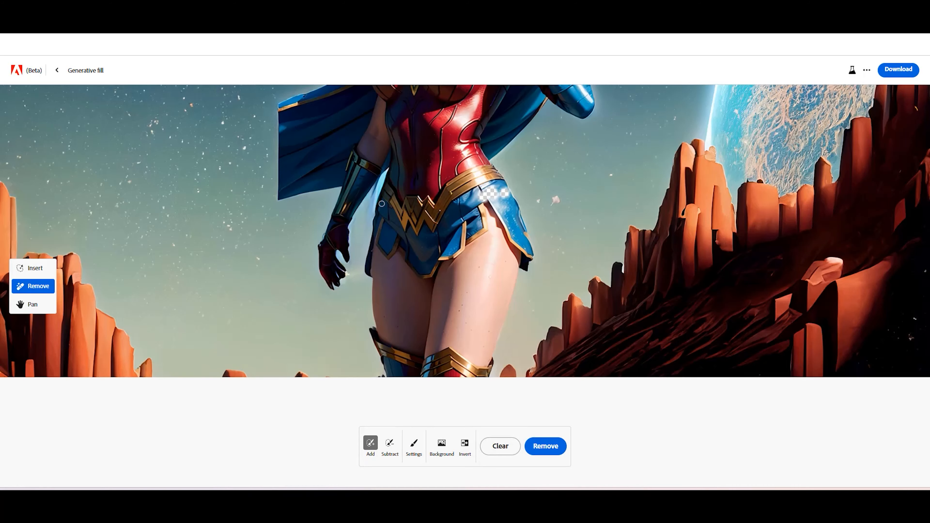
click(413, 446)
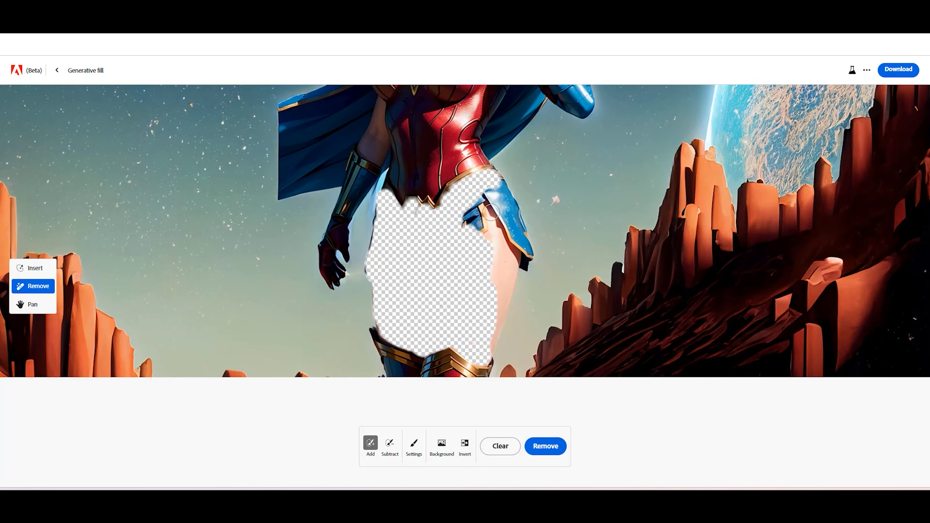
Keep the erased area and generate a 'white skirt' in it with Insert.
click(545, 446)
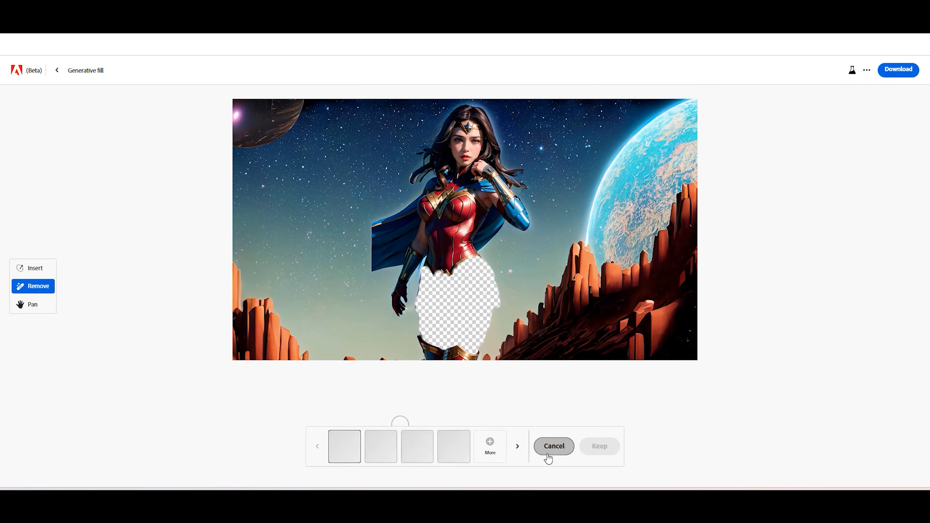
click(33, 269)
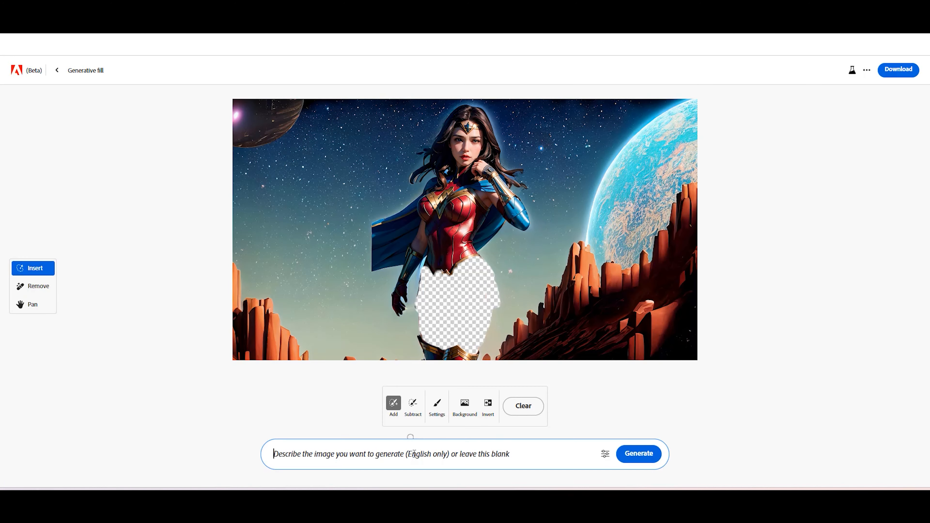
text(white skirt)
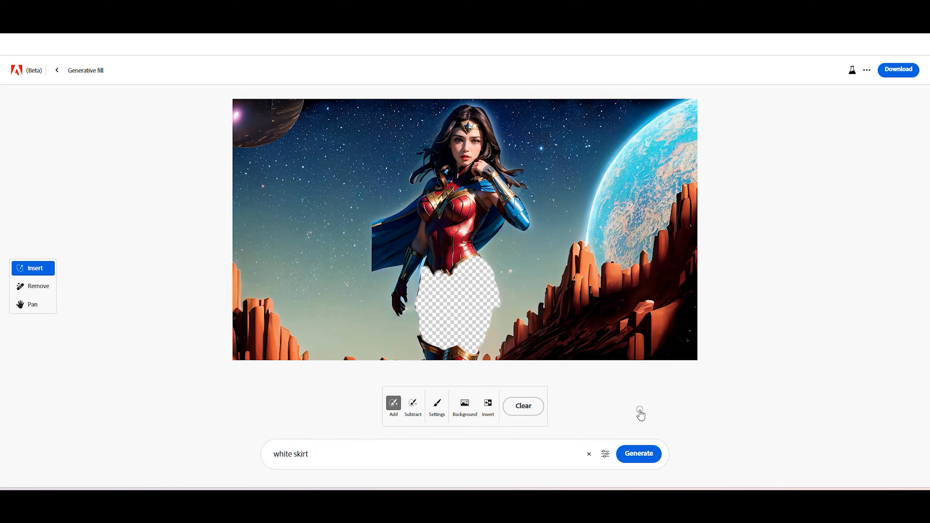
click(638, 453)
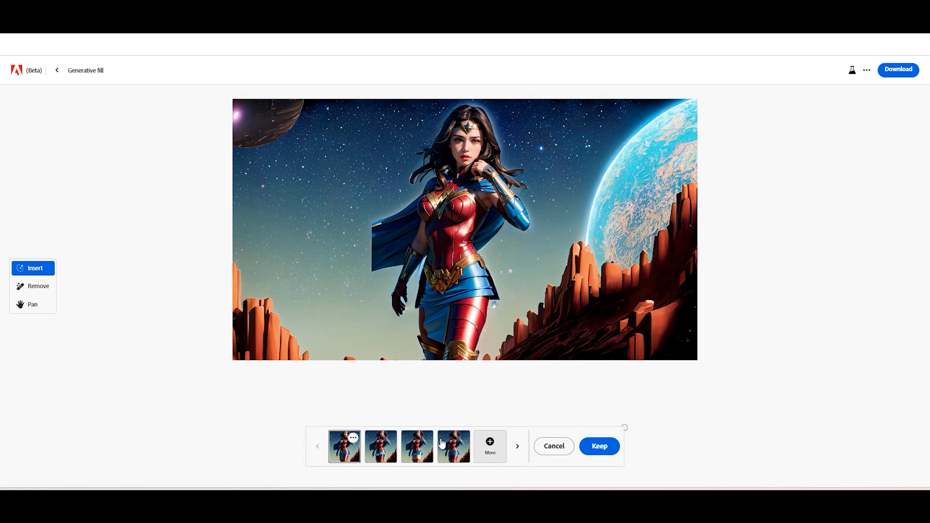
Compare the skirt variations, including the shorter one, then discard them all.
click(418, 446)
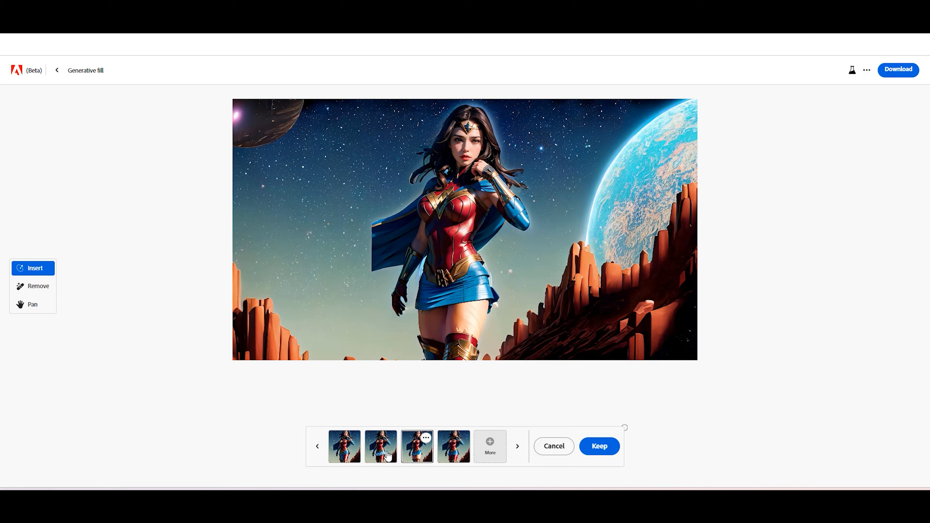
click(344, 449)
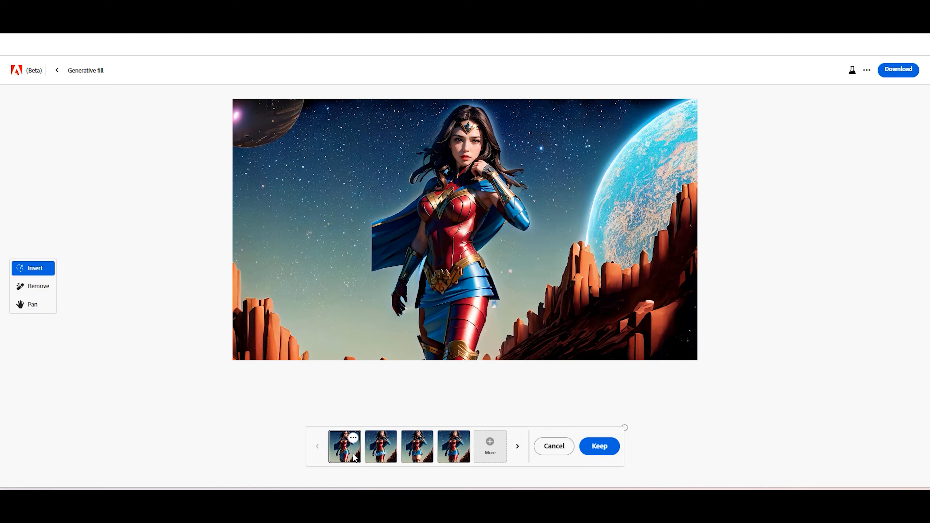
click(416, 452)
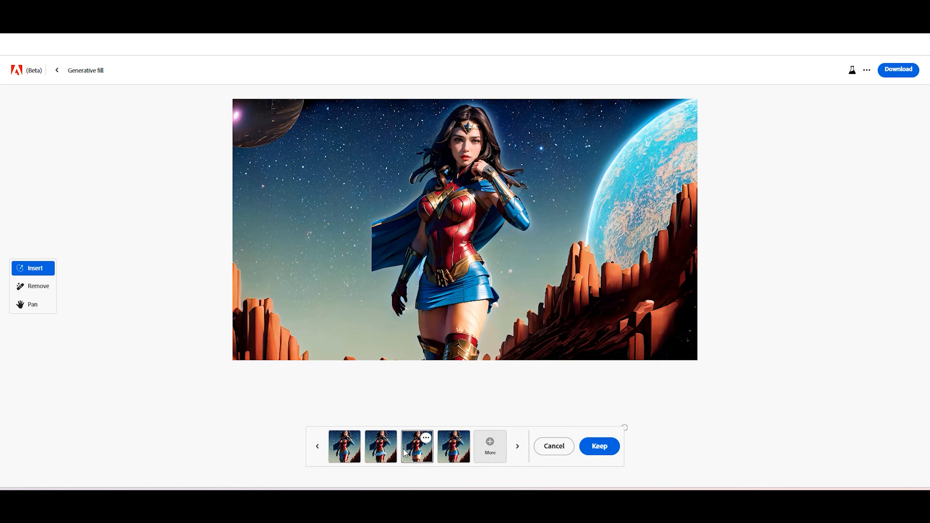
mouse_move(540, 452)
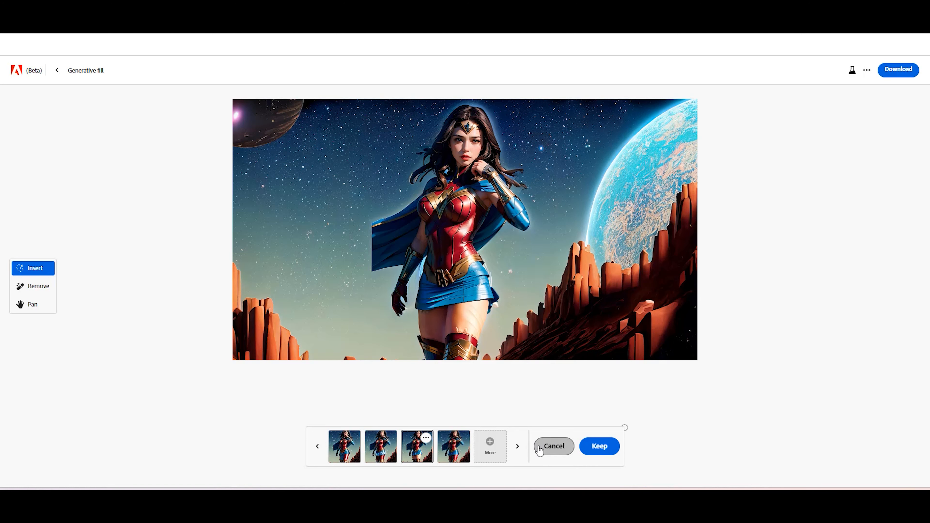
click(554, 446)
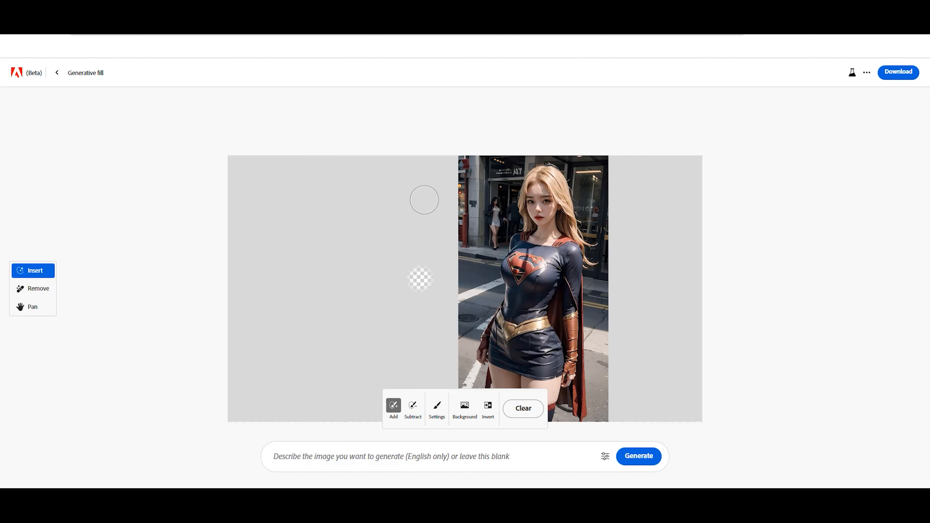
Mask the whole background, generate forest scenery, and settle on the darker forest variation.
drag(425, 199, 384, 164)
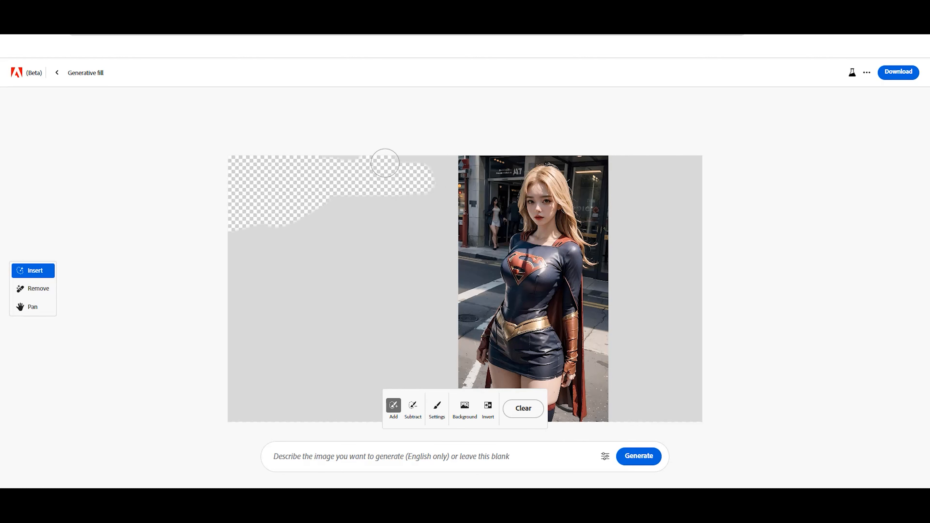
click(465, 407)
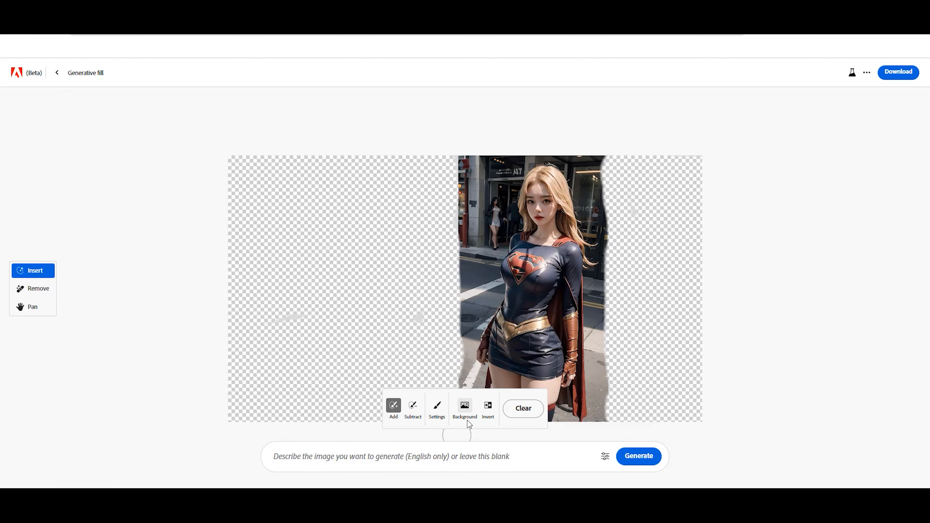
click(638, 457)
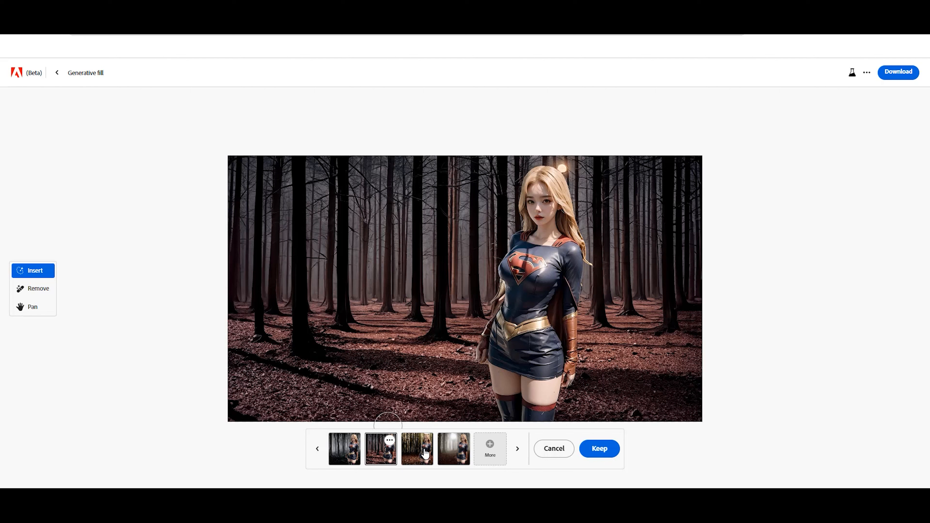
click(418, 450)
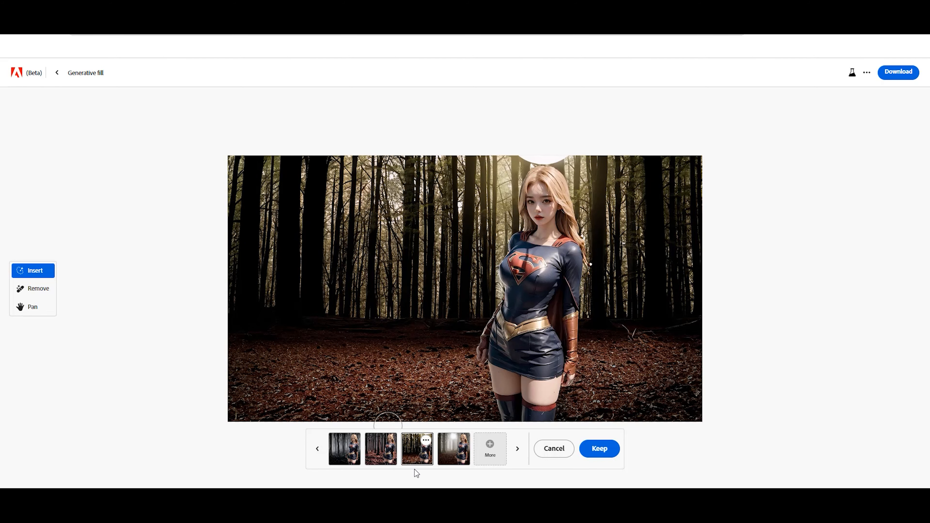
click(380, 451)
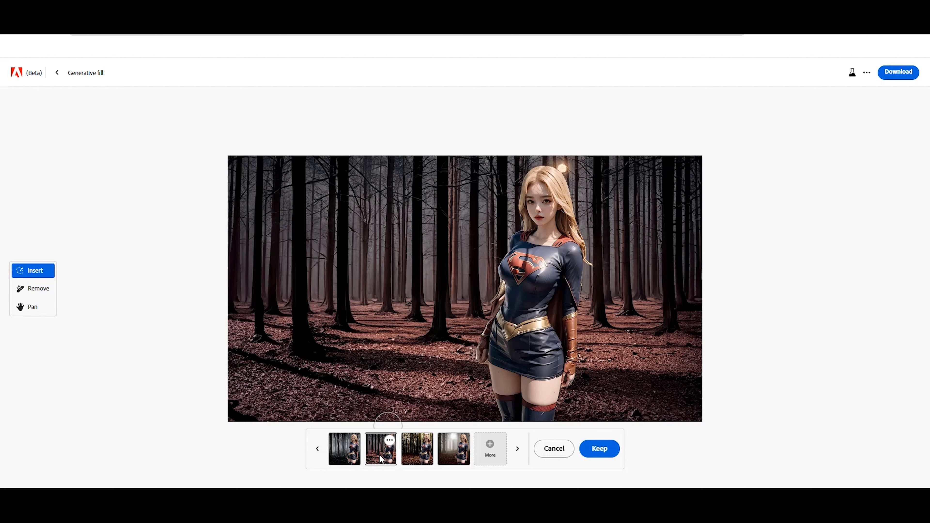
mouse_move(265, 159)
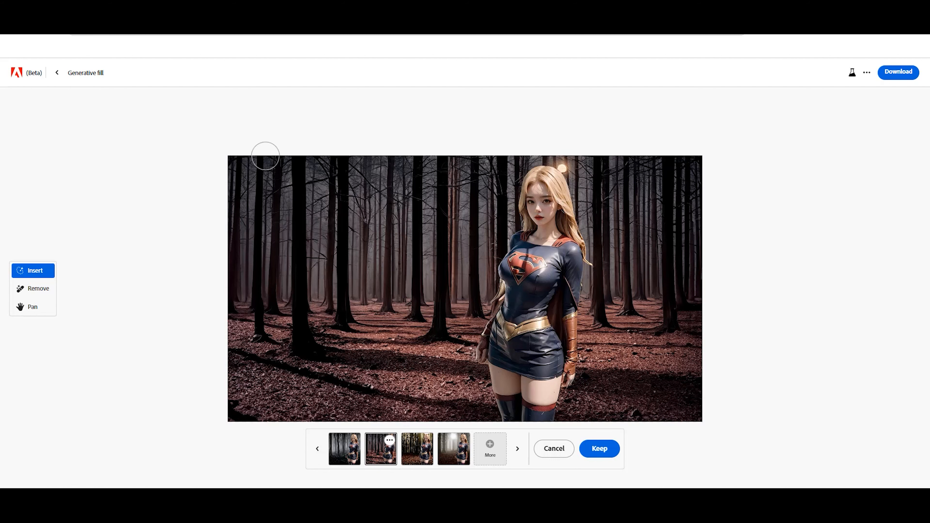
Erase a patch of forest floor to the left of the hero with Remove.
click(33, 288)
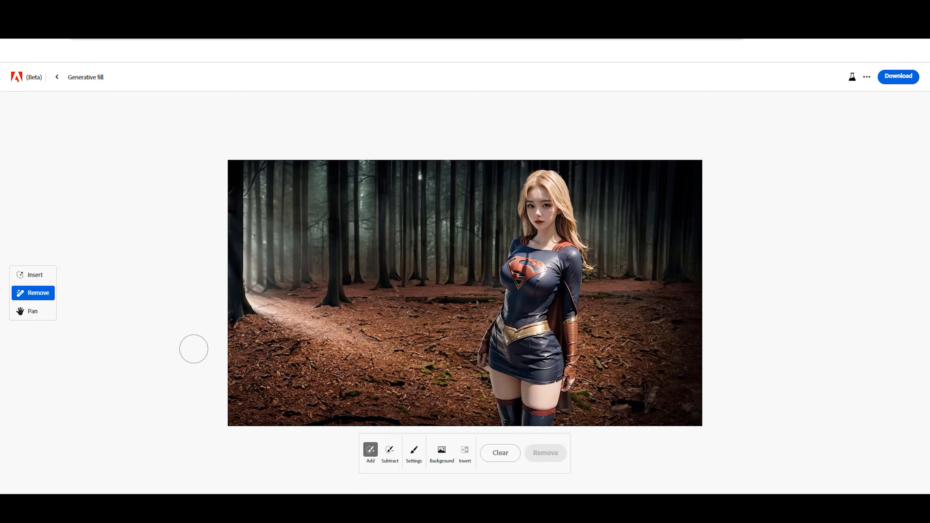
drag(356, 338, 415, 302)
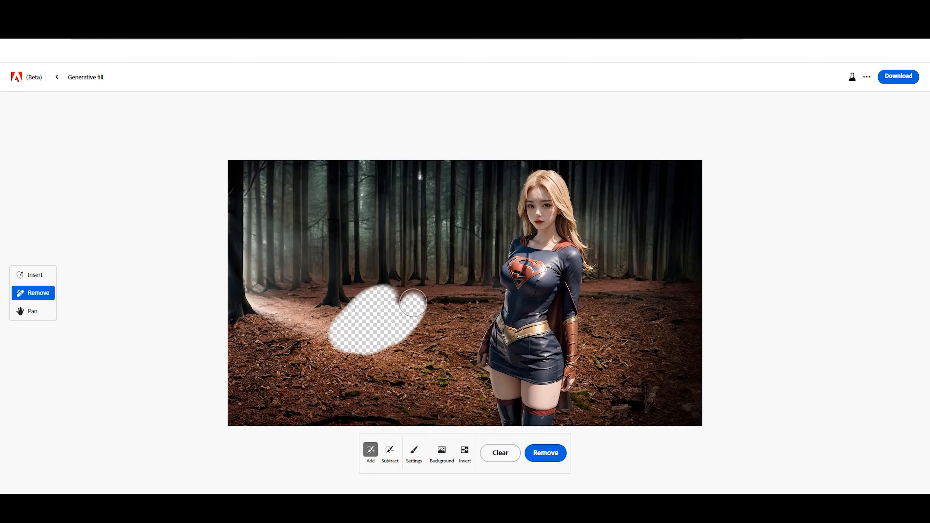
drag(413, 304, 411, 330)
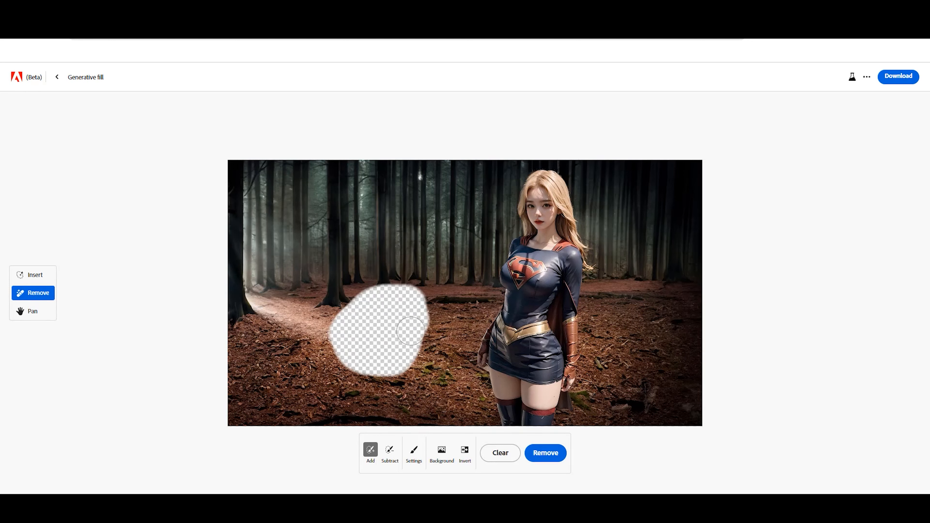
drag(410, 331, 353, 329)
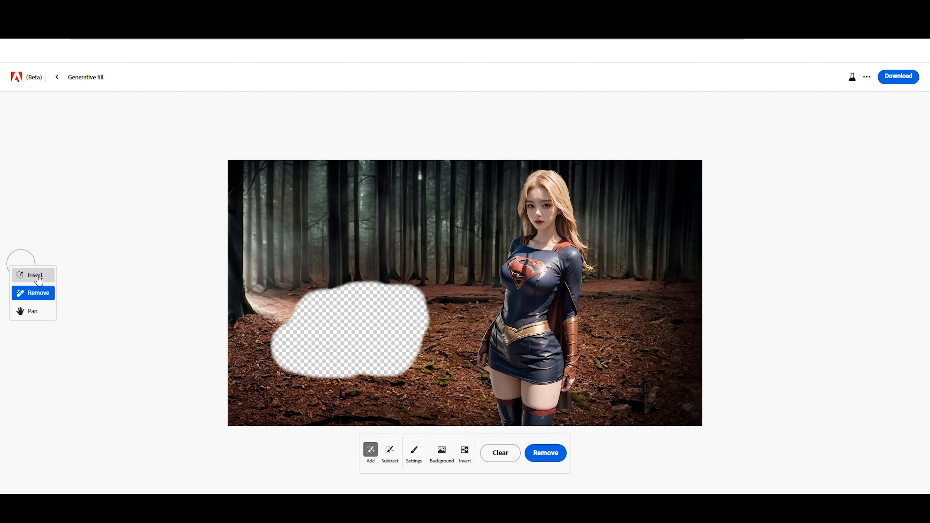
Generate 'a ferocious tiger' in the erased patch and preview its variations.
click(34, 274)
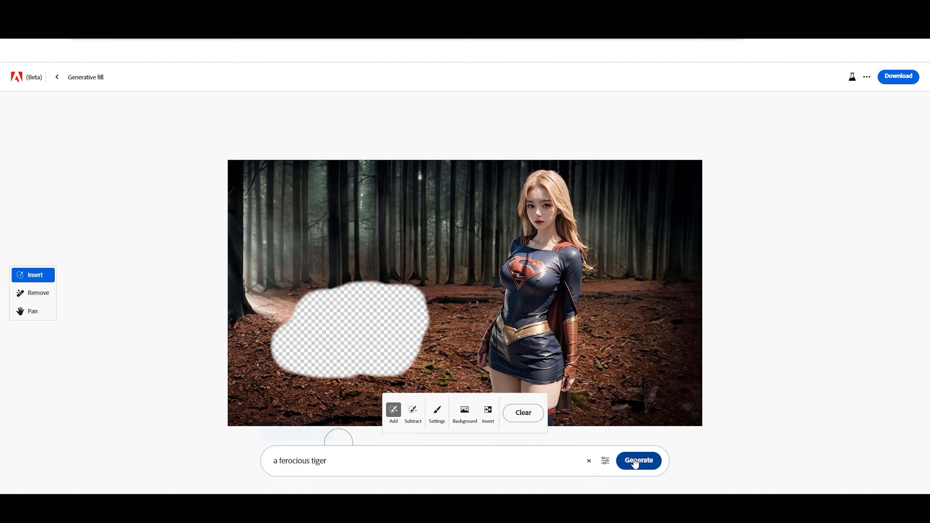
click(638, 460)
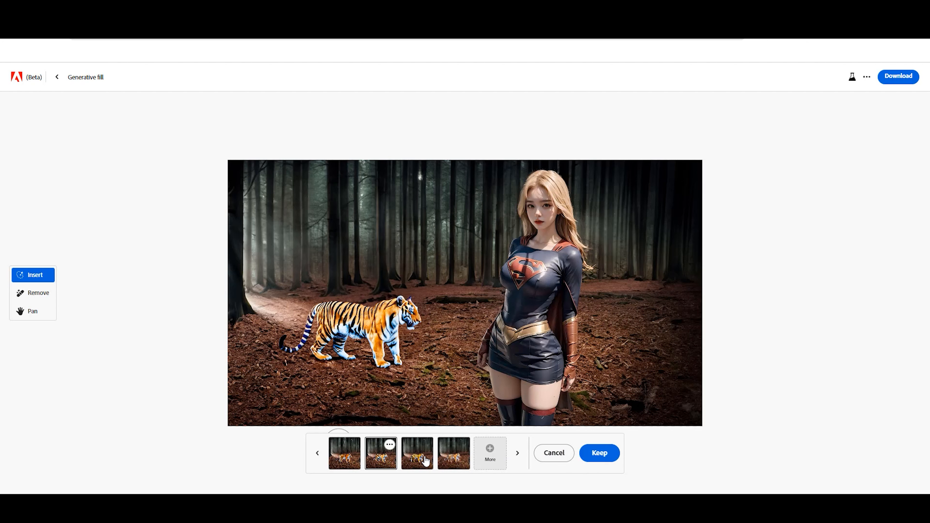
click(451, 455)
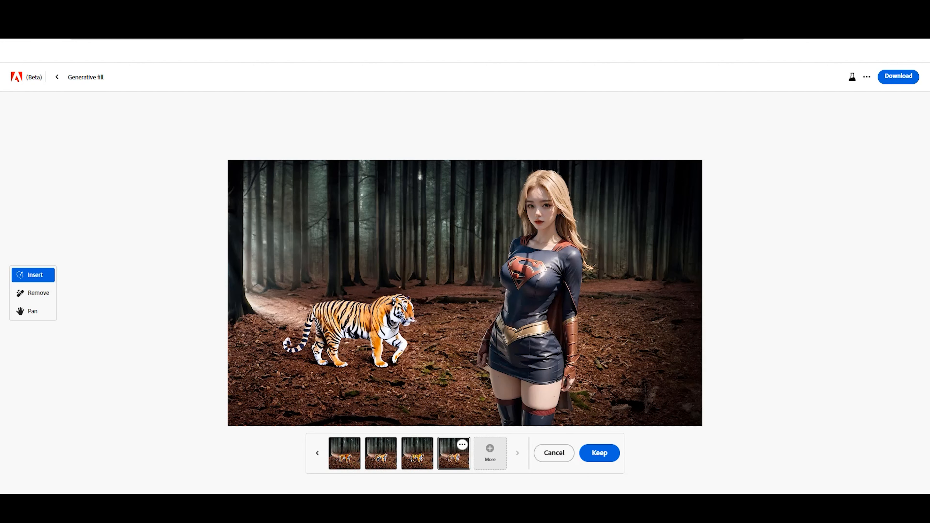